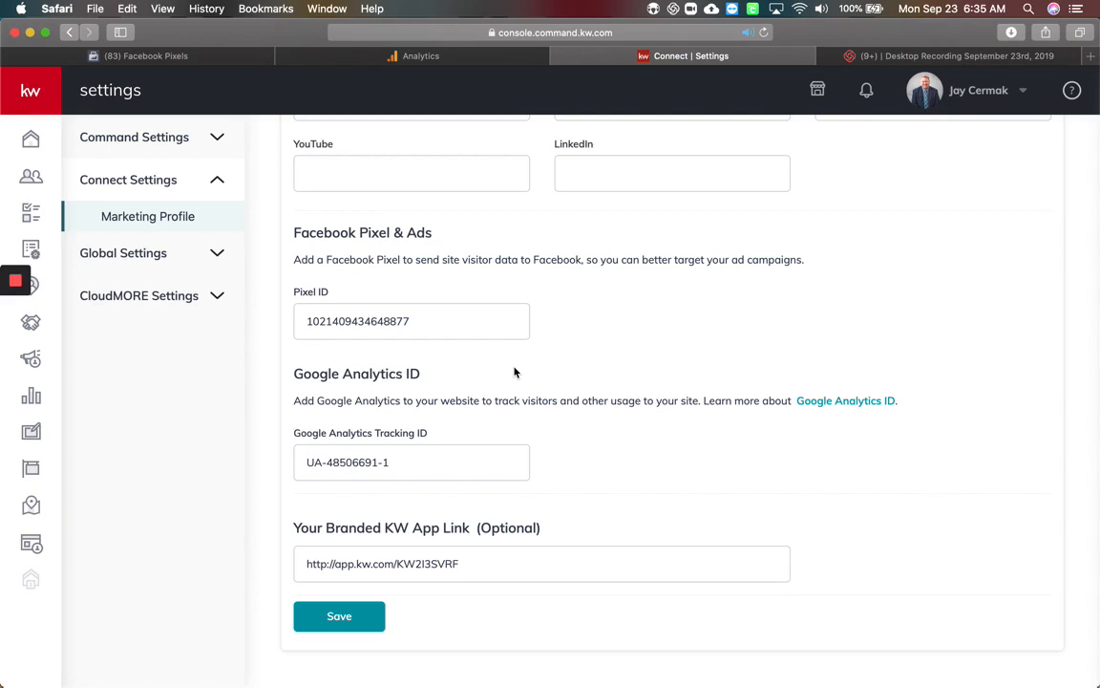
mouse_move(549, 371)
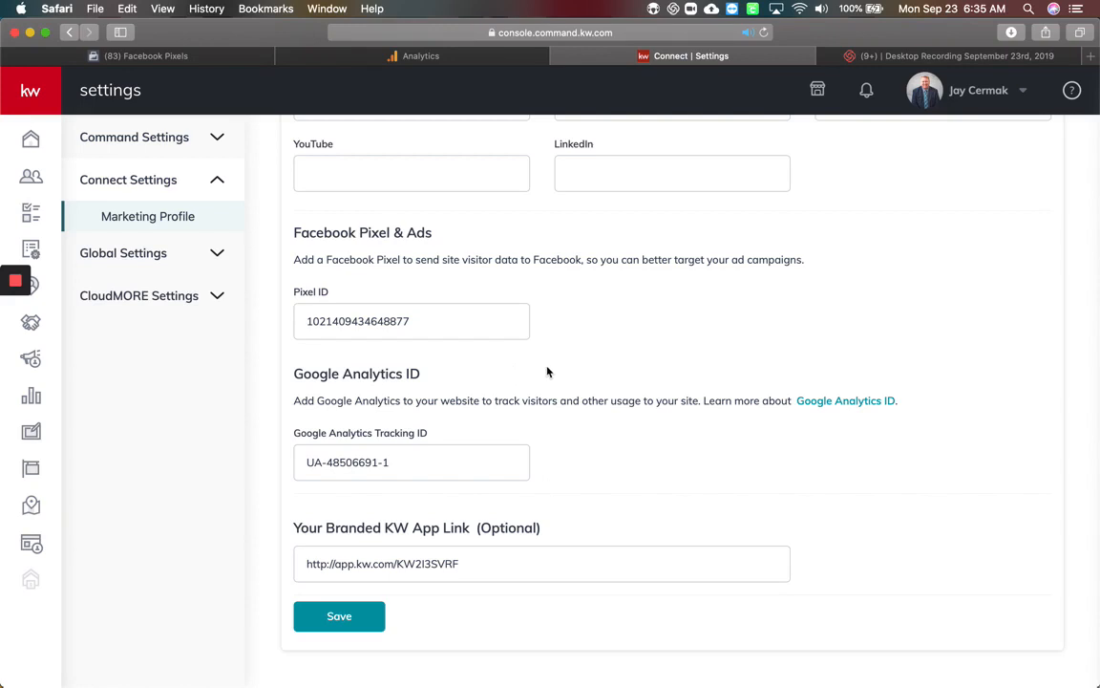
mouse_move(626, 332)
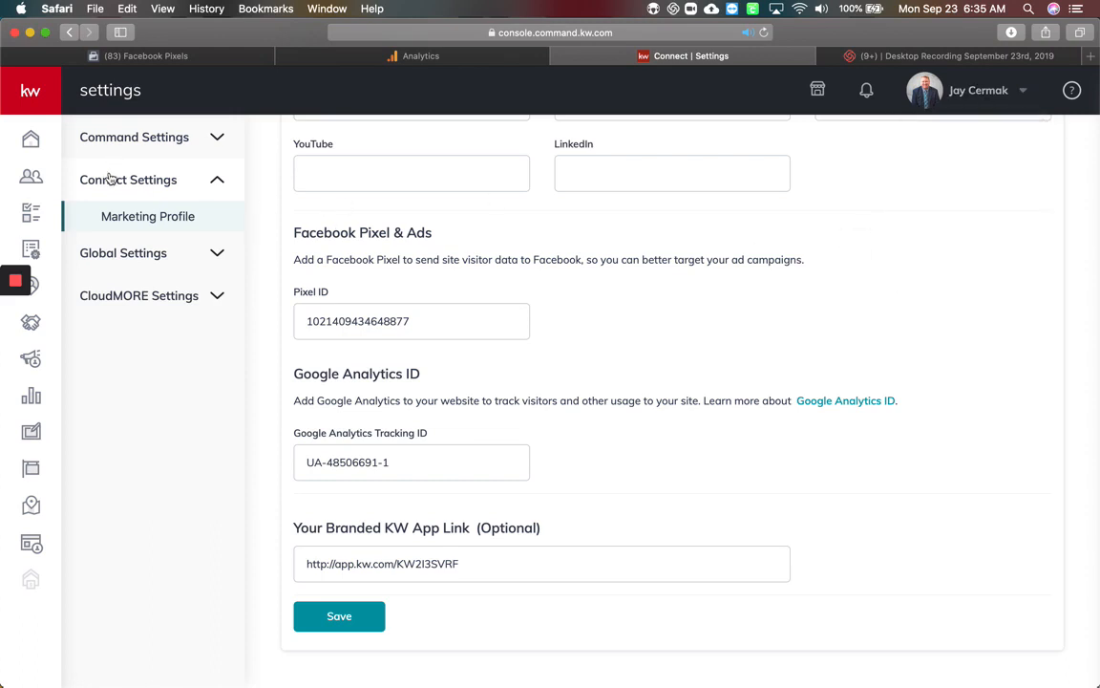
mouse_move(130, 217)
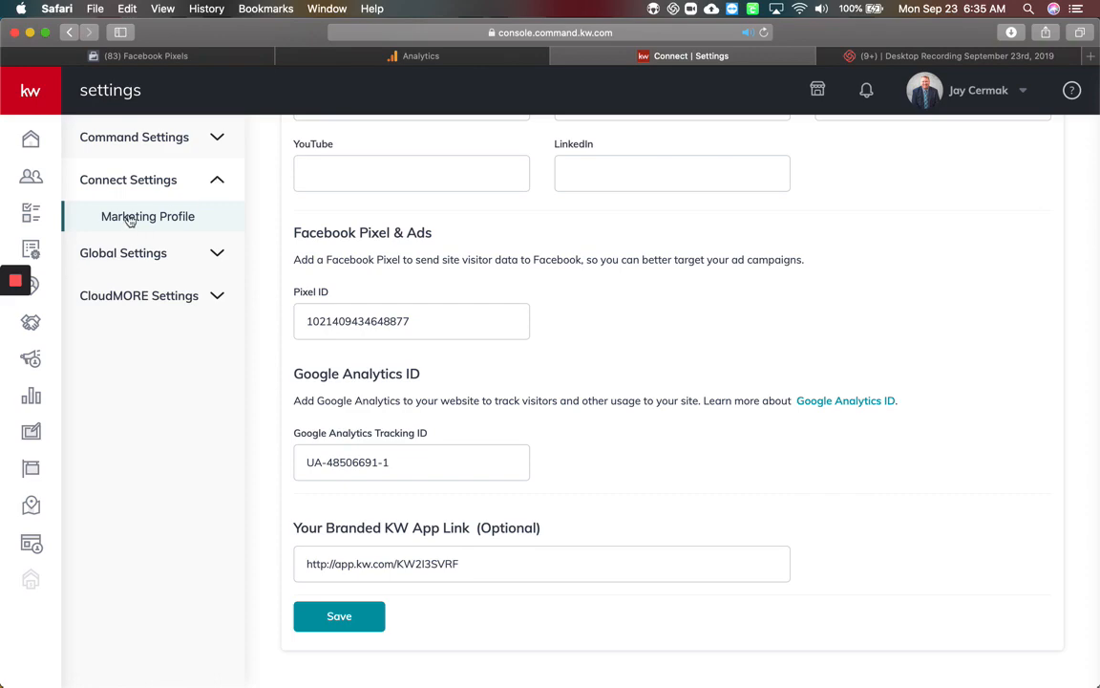
Review the Marketing Profile from the top back down to the Pixel and Analytics ID fields
scroll(up, 3)
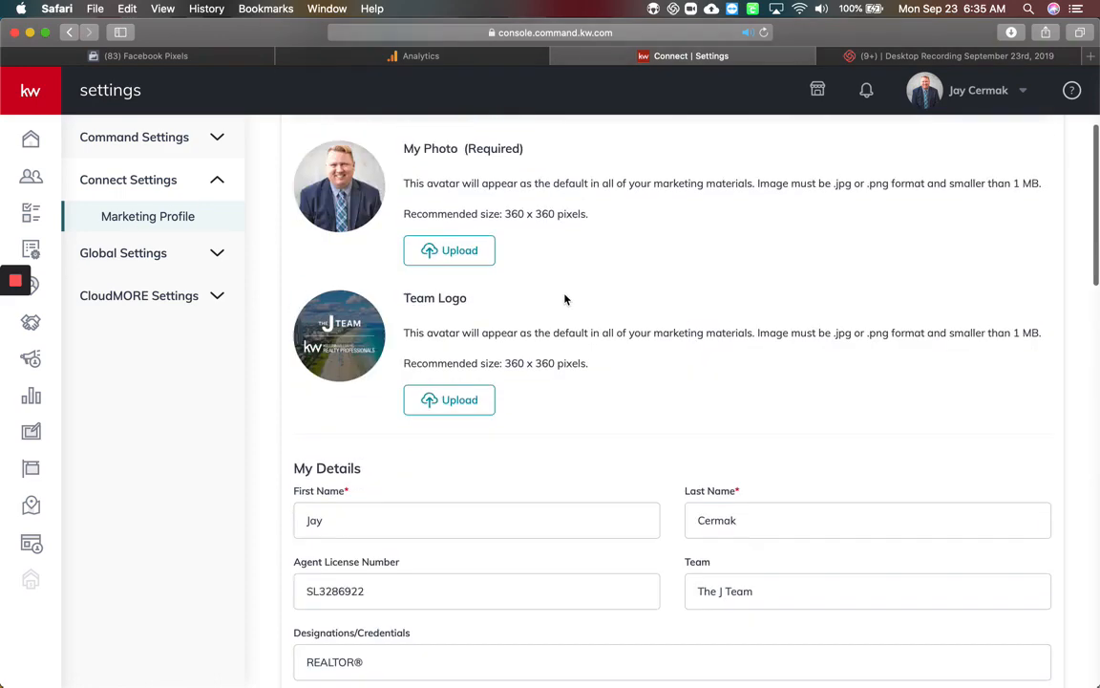
scroll(down, 3)
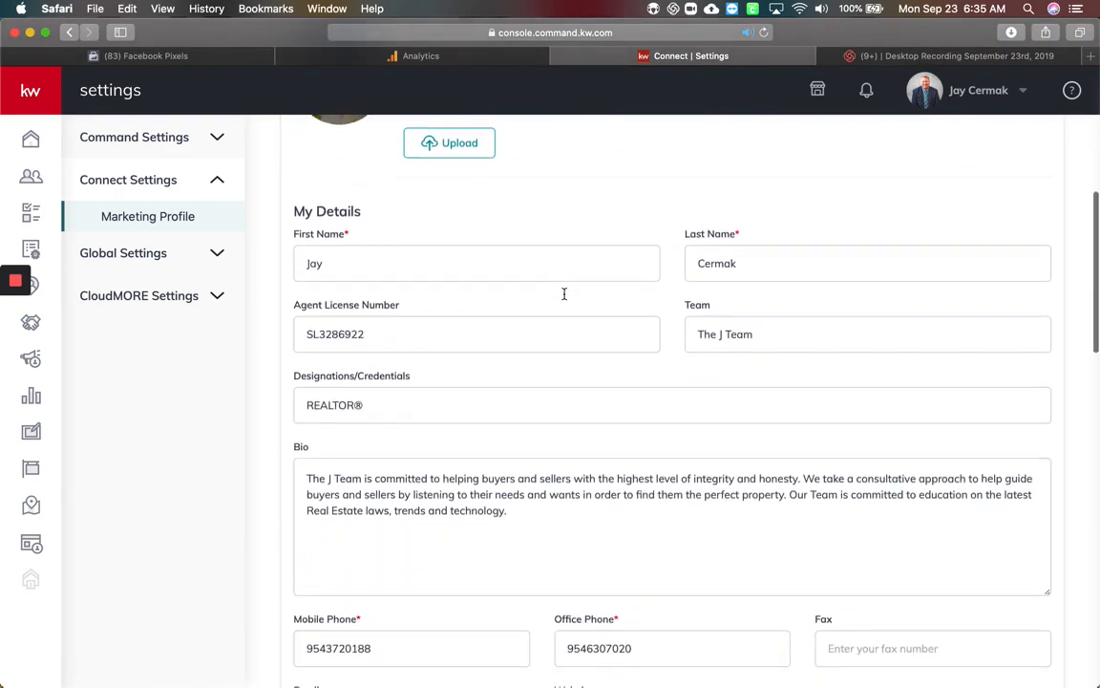
scroll(down, 3)
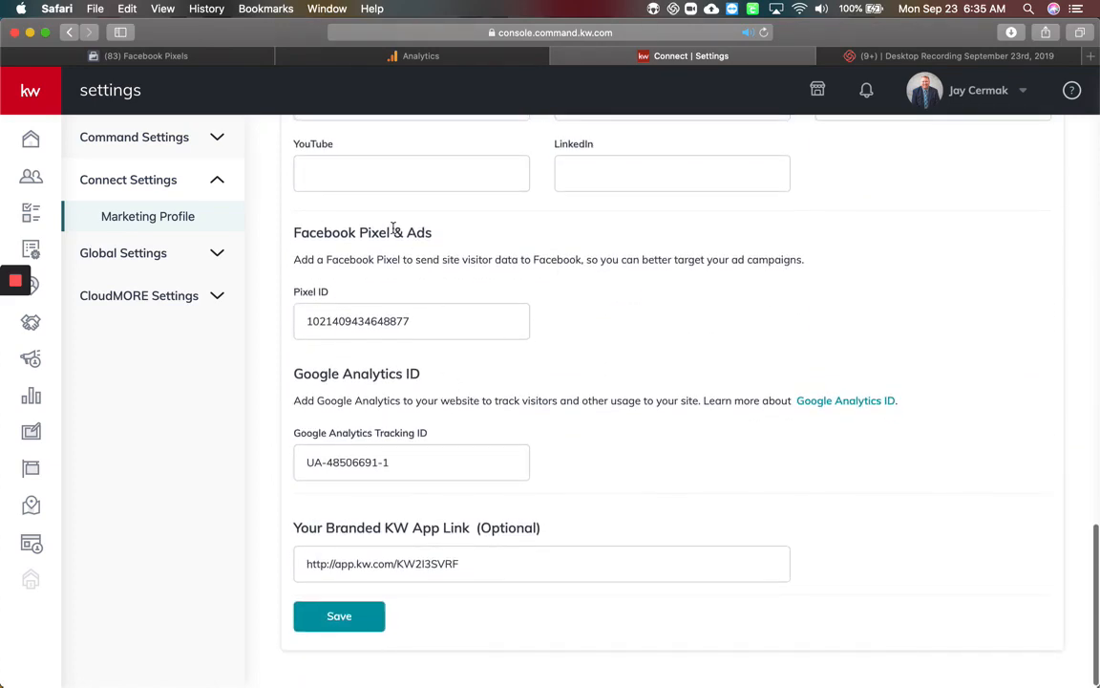
mouse_move(431, 239)
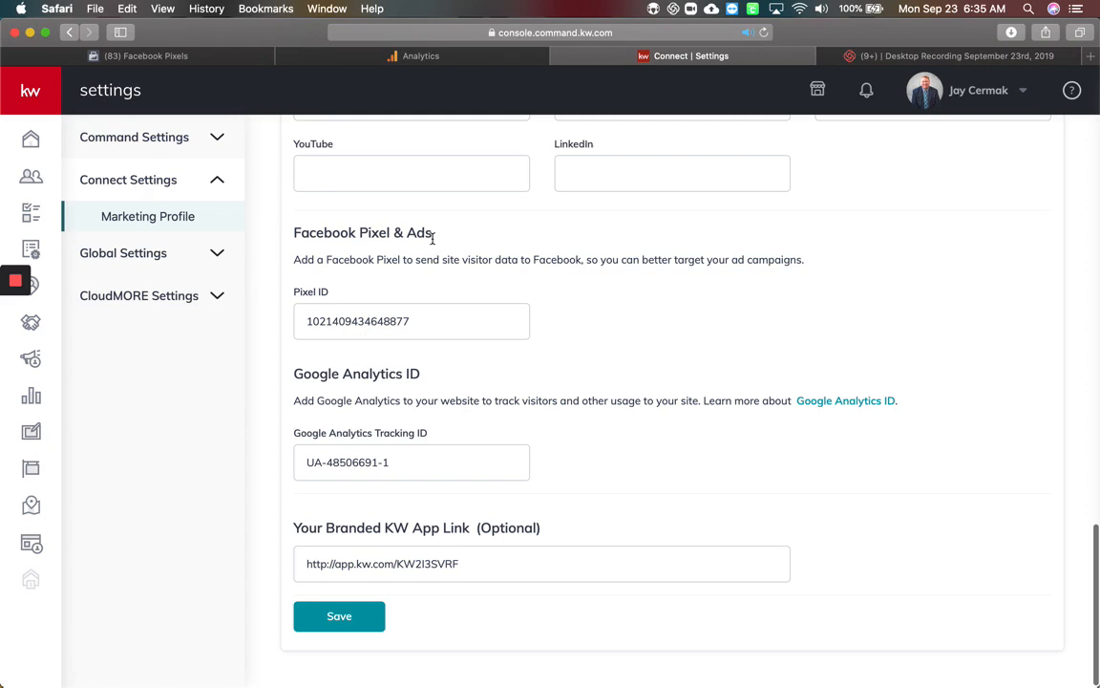
mouse_move(439, 378)
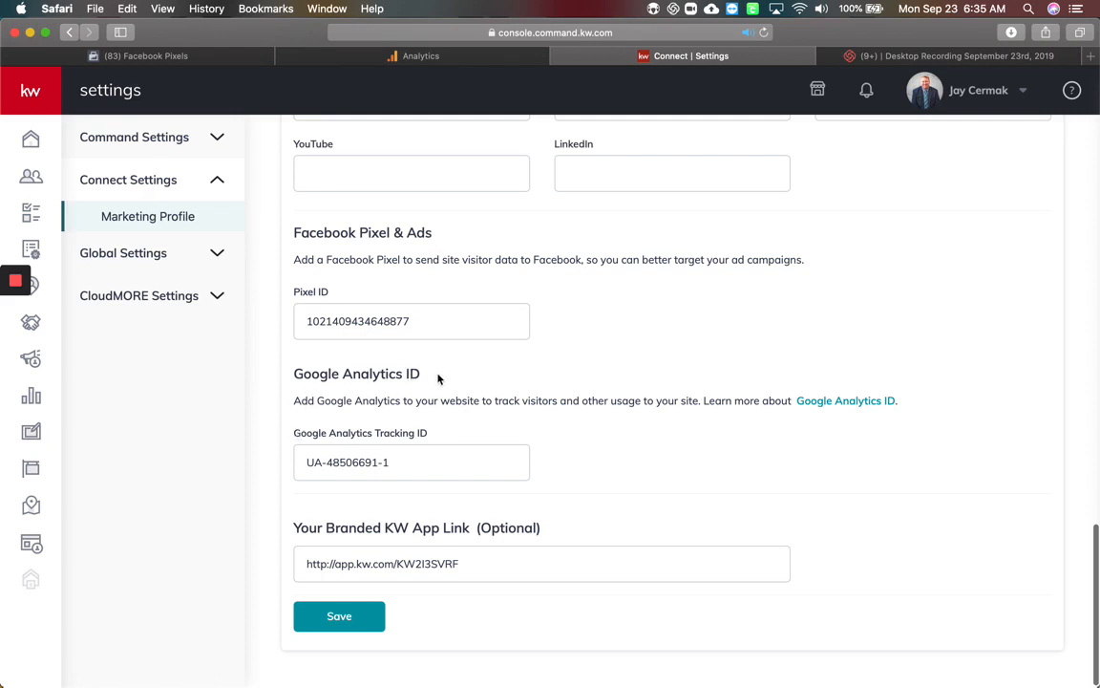
mouse_move(460, 371)
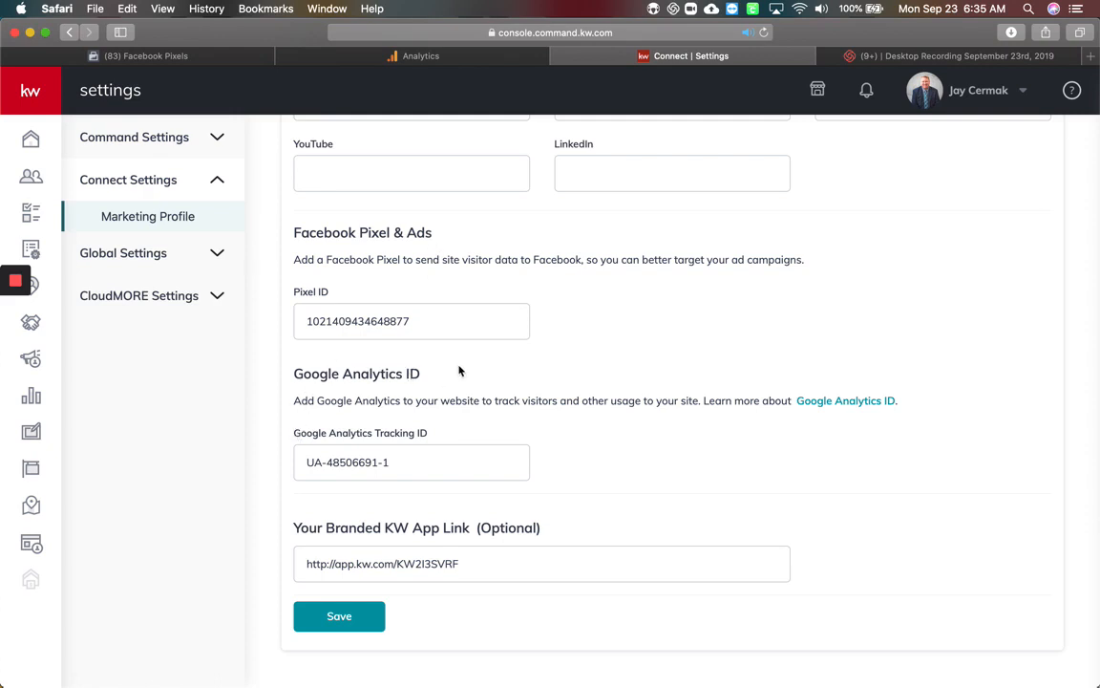
mouse_move(363, 232)
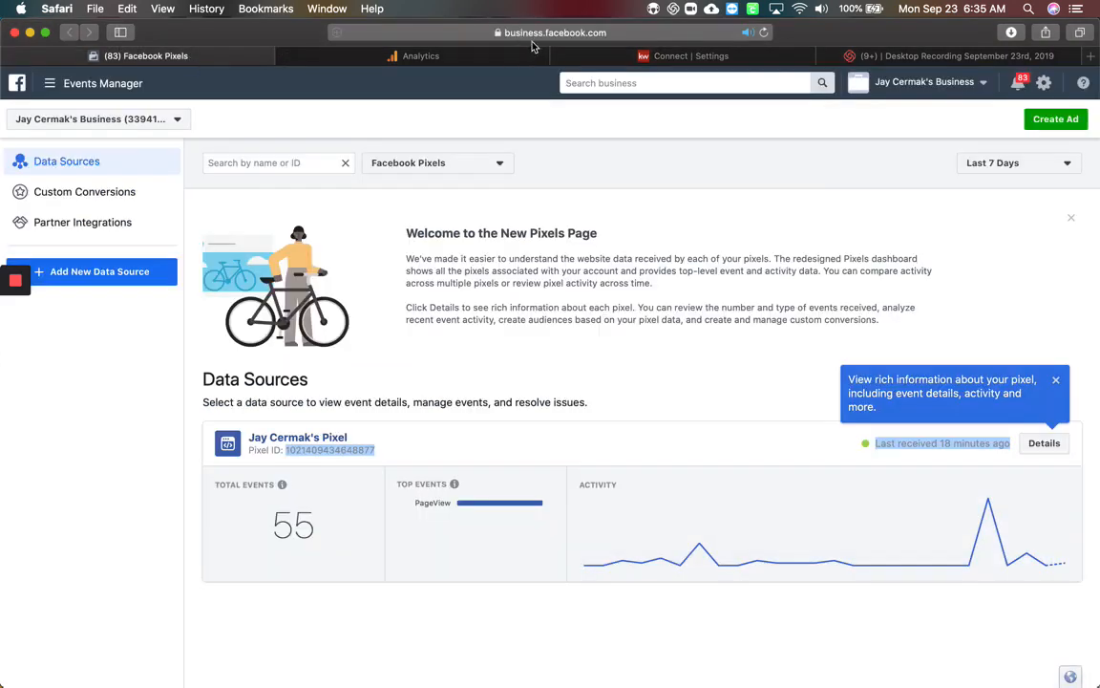
Bring up the Pixels data sources page in Facebook Events Manager and select the pixel's ID
click(686, 82)
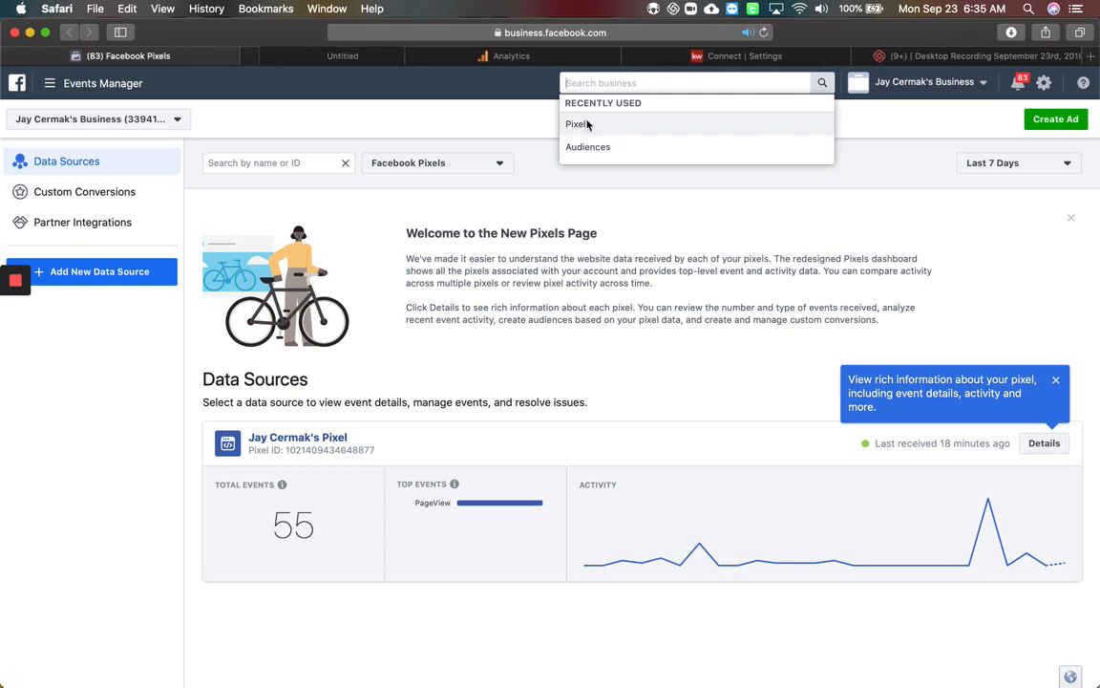
click(577, 124)
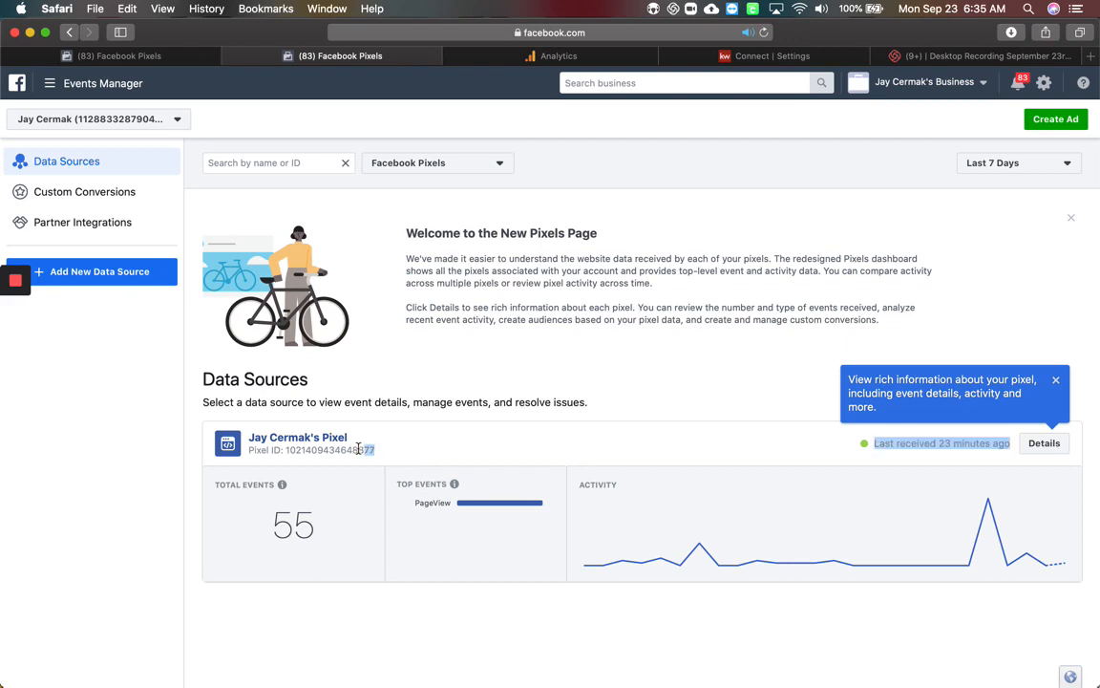
double_click(328, 449)
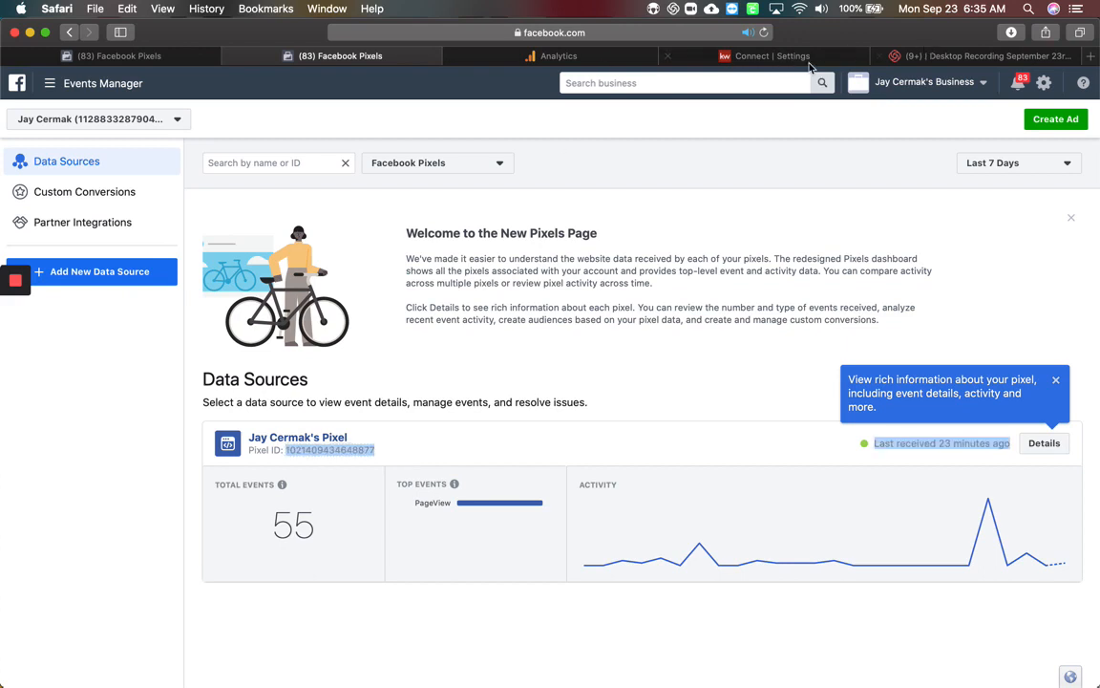
click(764, 55)
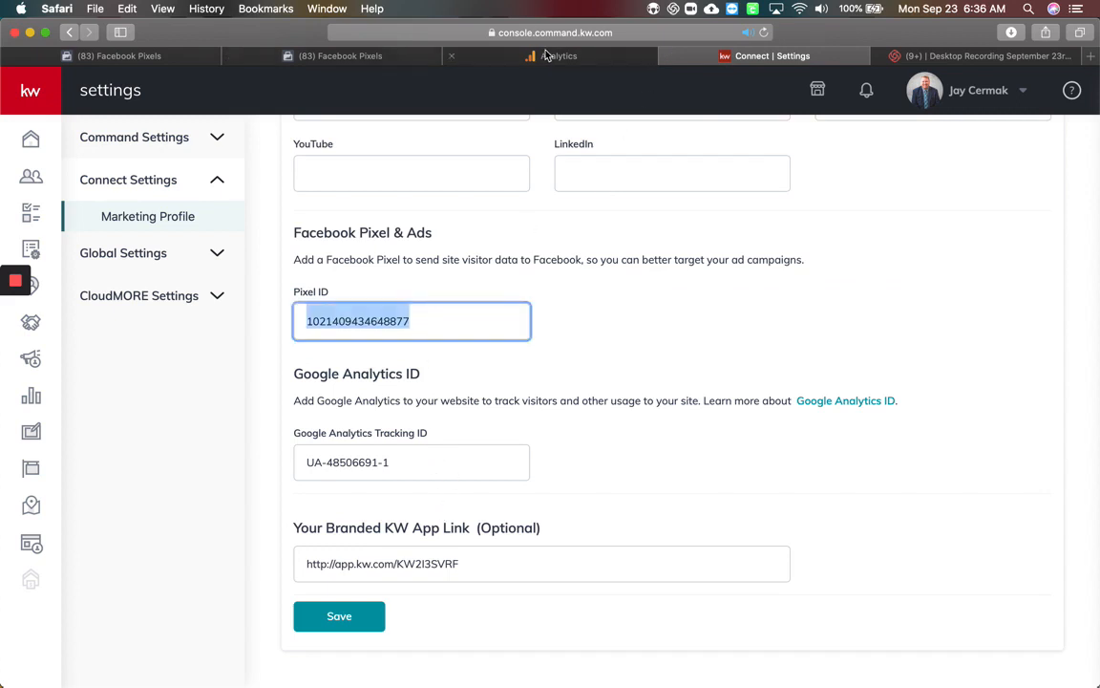
click(558, 55)
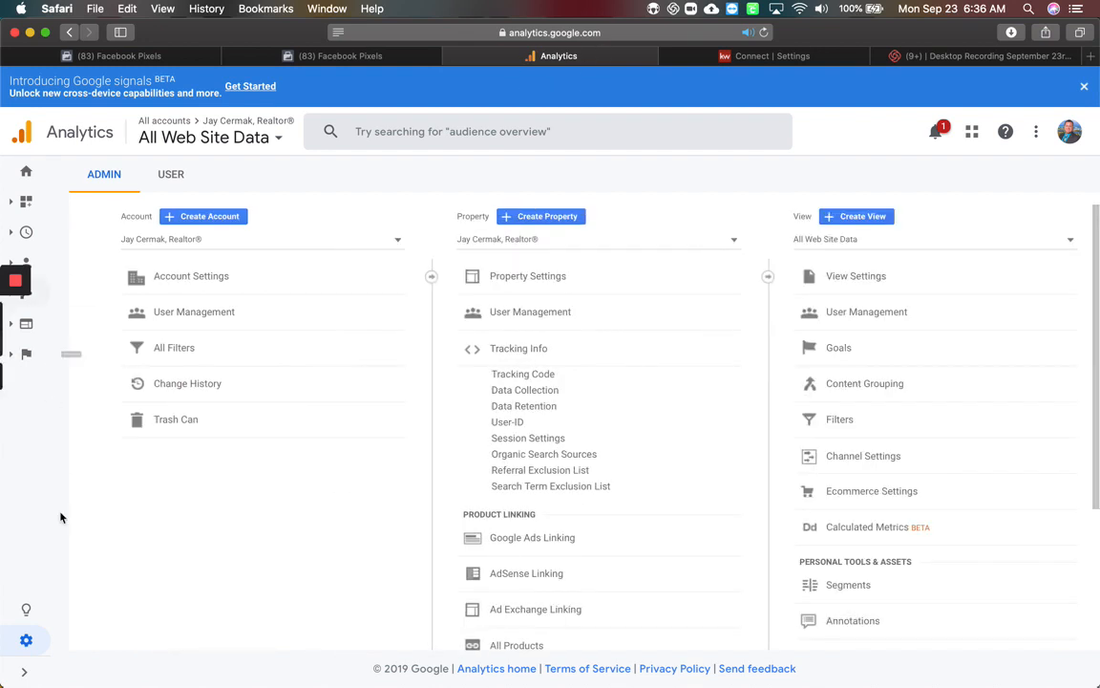
mouse_move(27, 641)
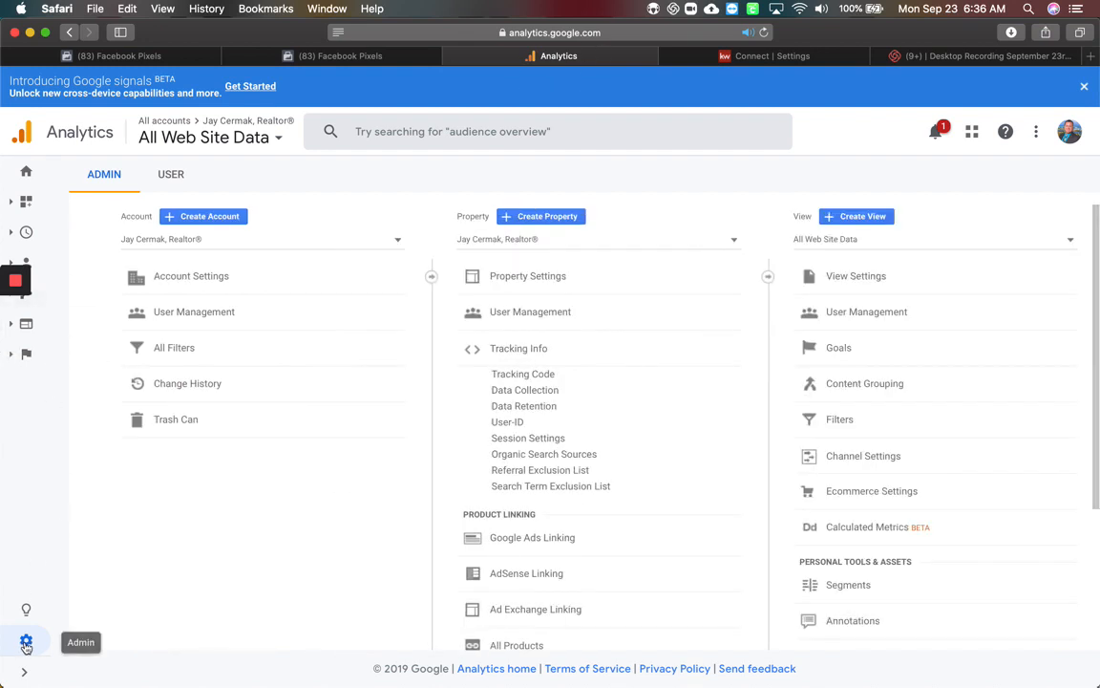
mouse_move(541, 216)
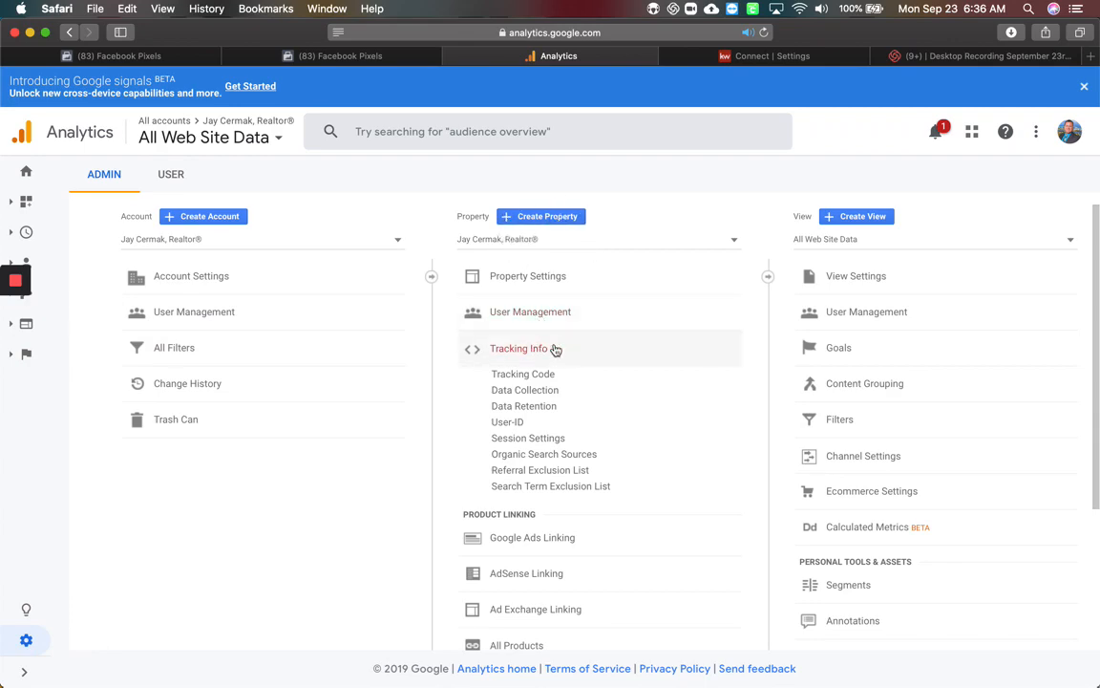
View the property's tracking code with ID UA-48506691-1 and check it against KW Command's Tracking ID
click(523, 373)
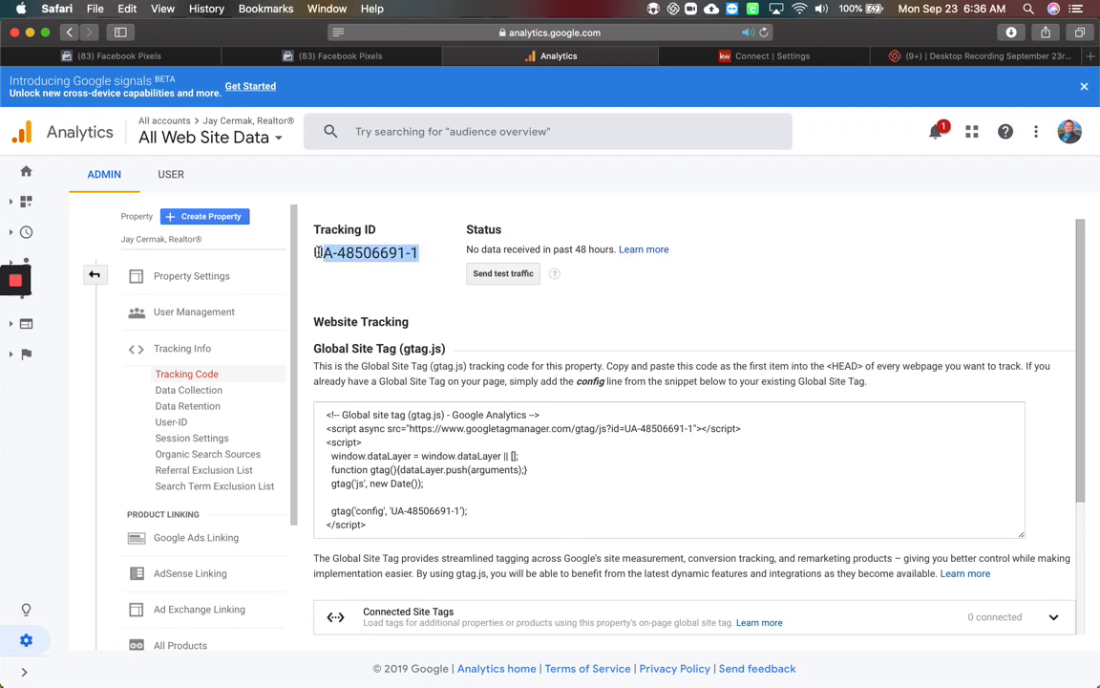
right_click(367, 252)
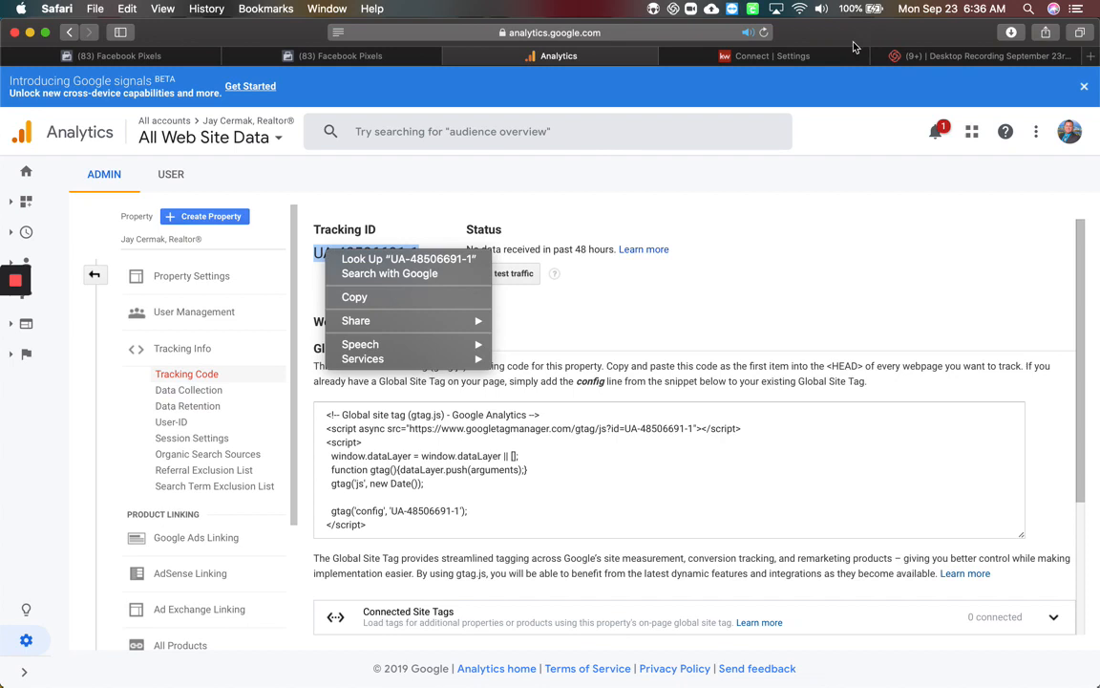
click(764, 56)
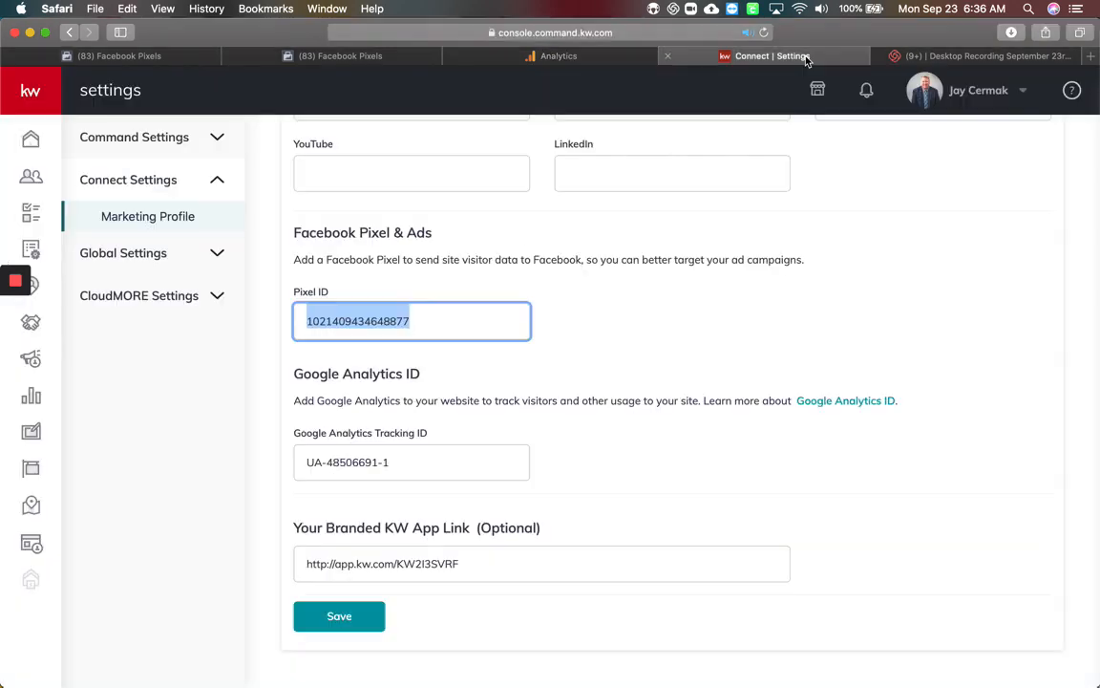
click(439, 320)
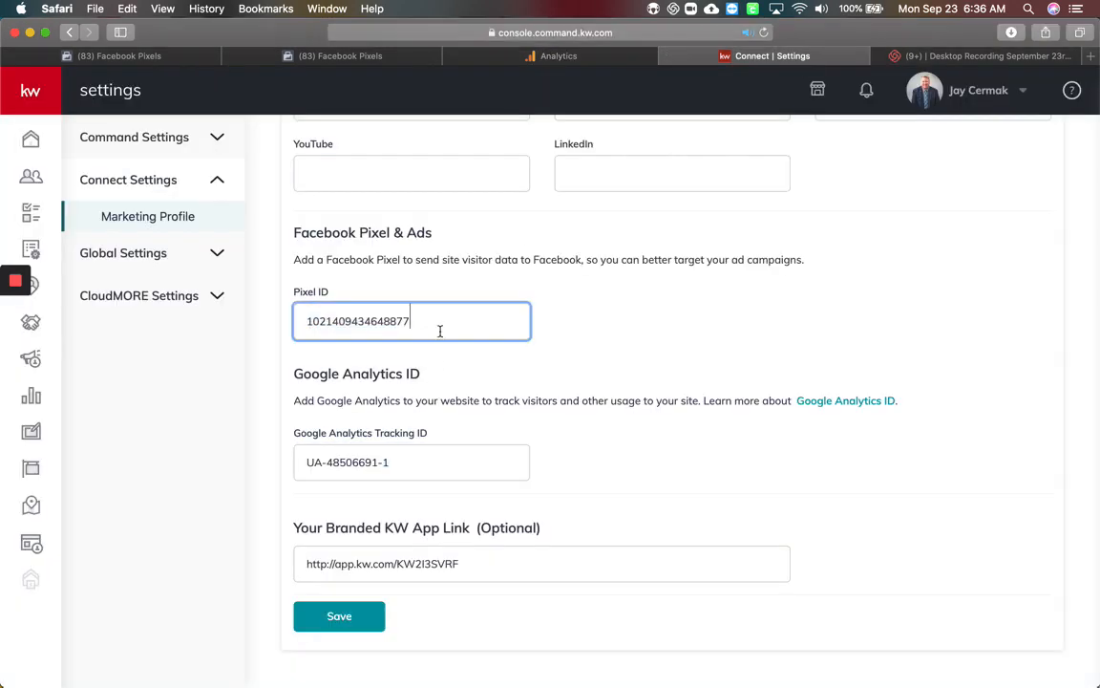
click(412, 462)
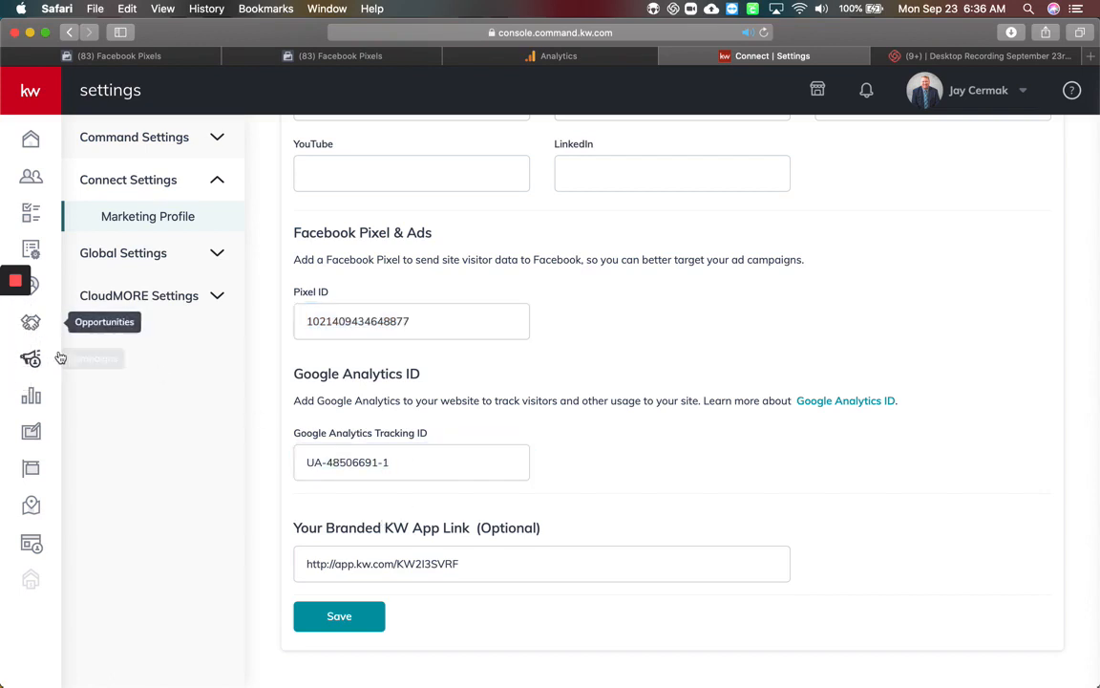
mouse_move(31, 359)
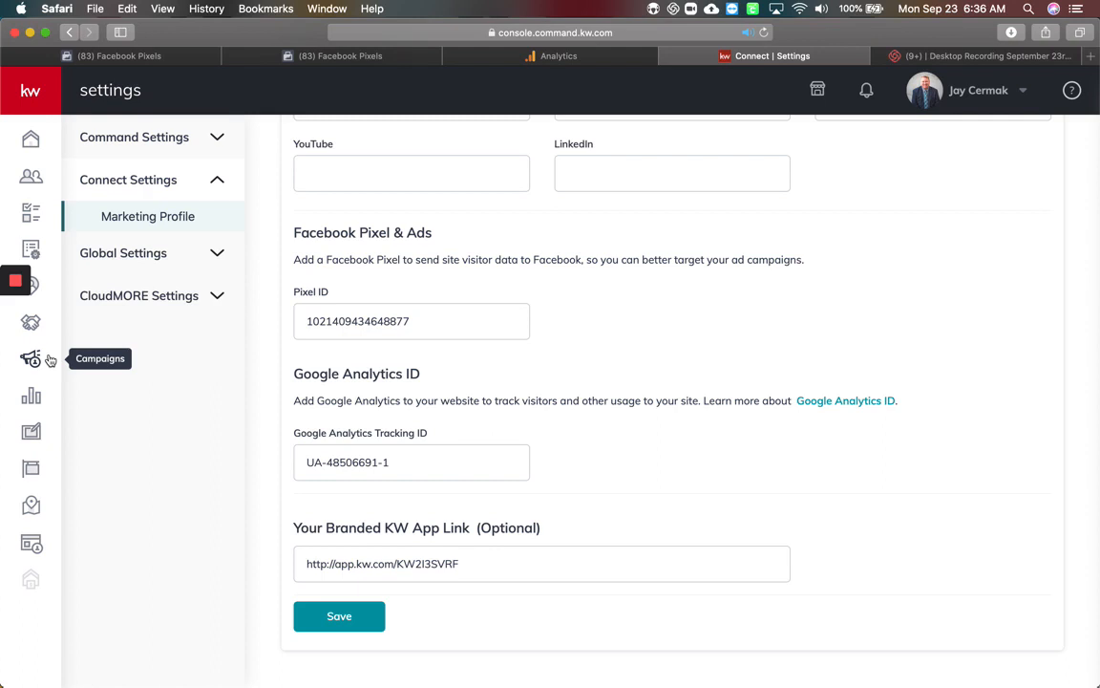
mouse_move(615, 358)
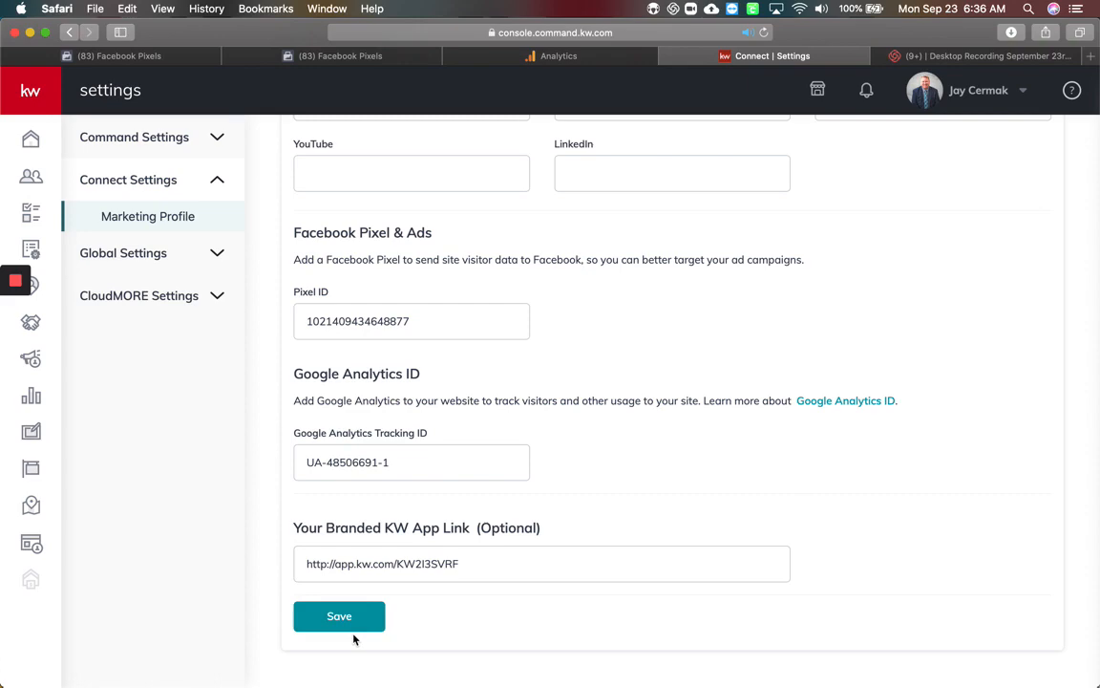
Save the marketing profile and dismiss the success confirmation
click(340, 616)
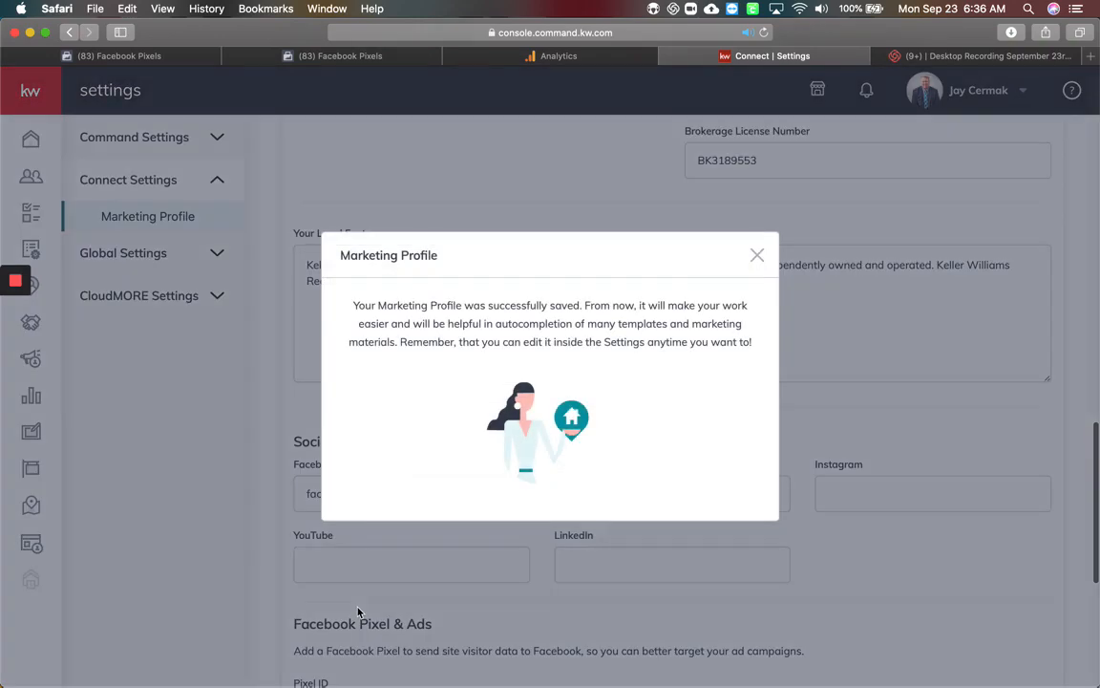
mouse_move(750, 242)
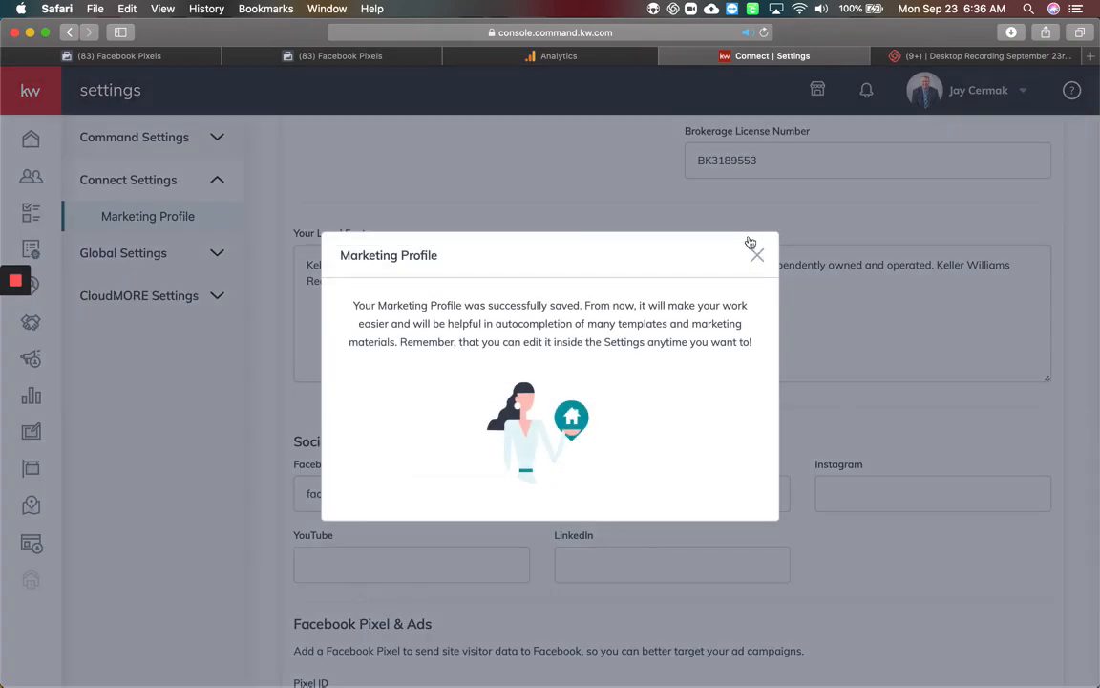
click(756, 256)
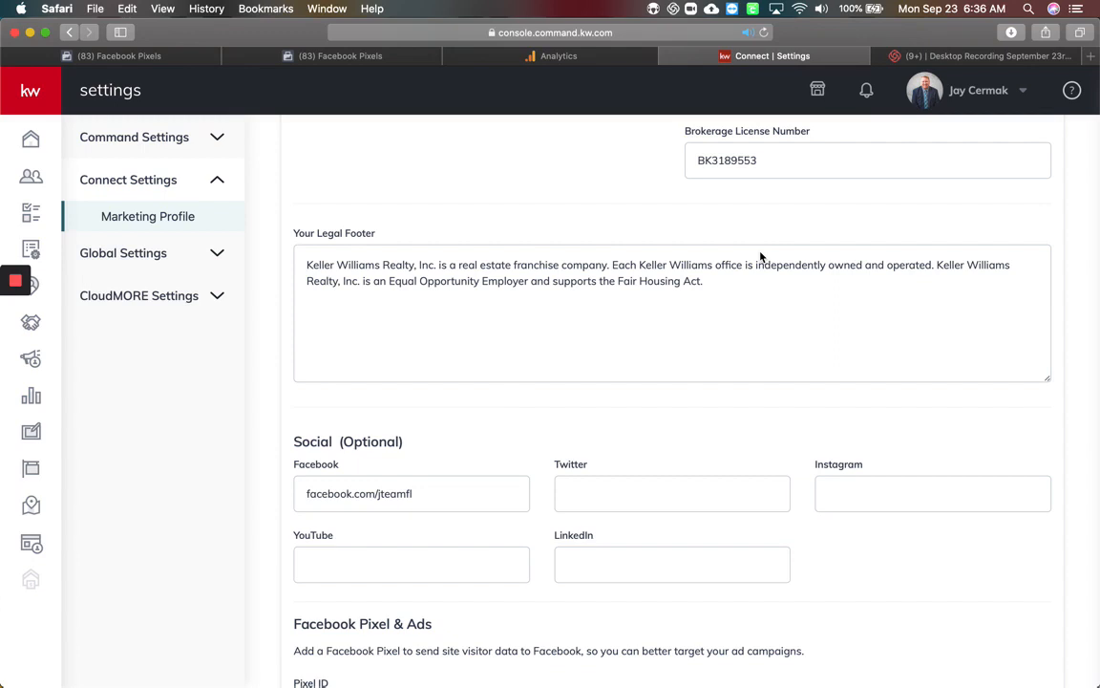